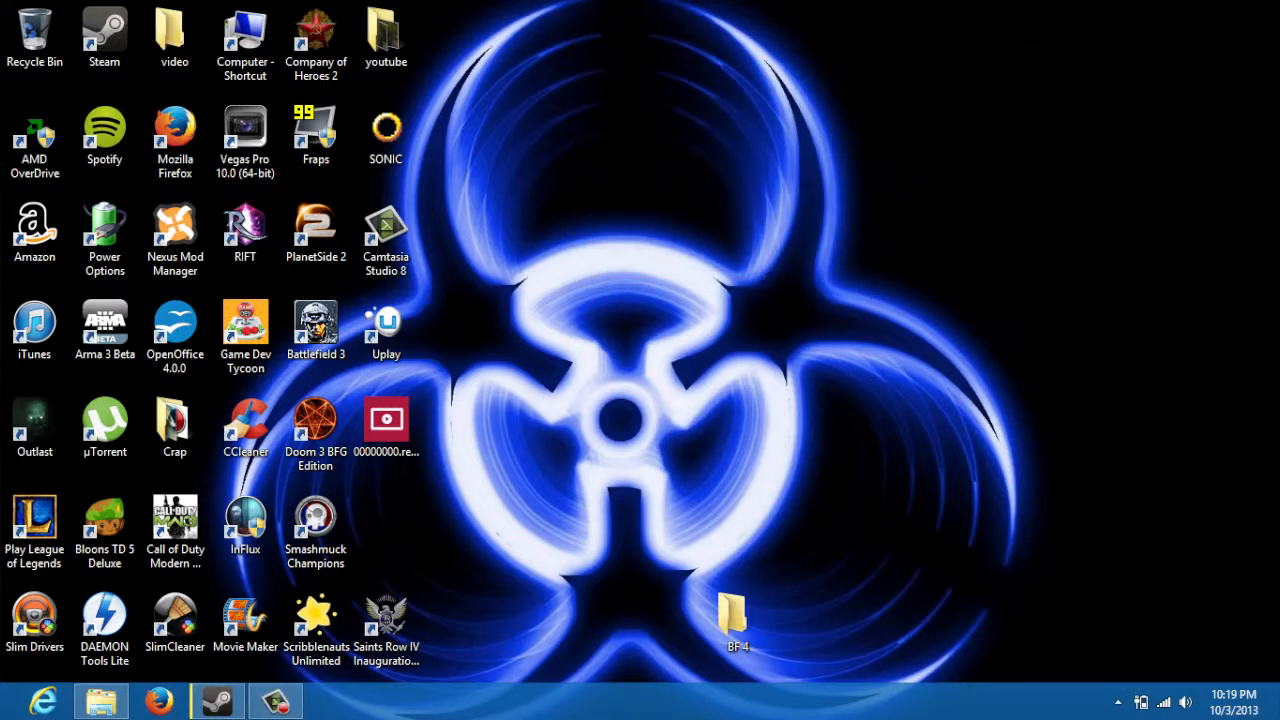
# Launch AMD OverDrive from its desktop shortcut and accept the overclocking warning.
pyautogui.click(34, 140)
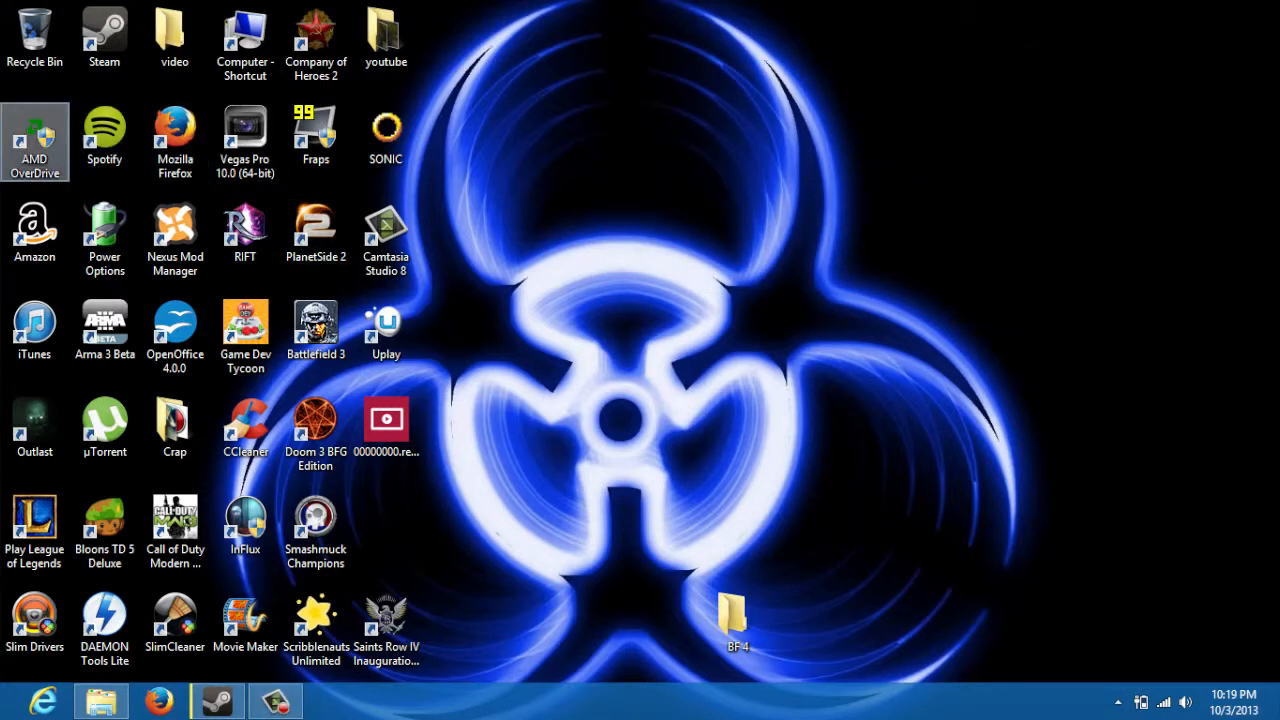
pyautogui.moveTo(36, 140)
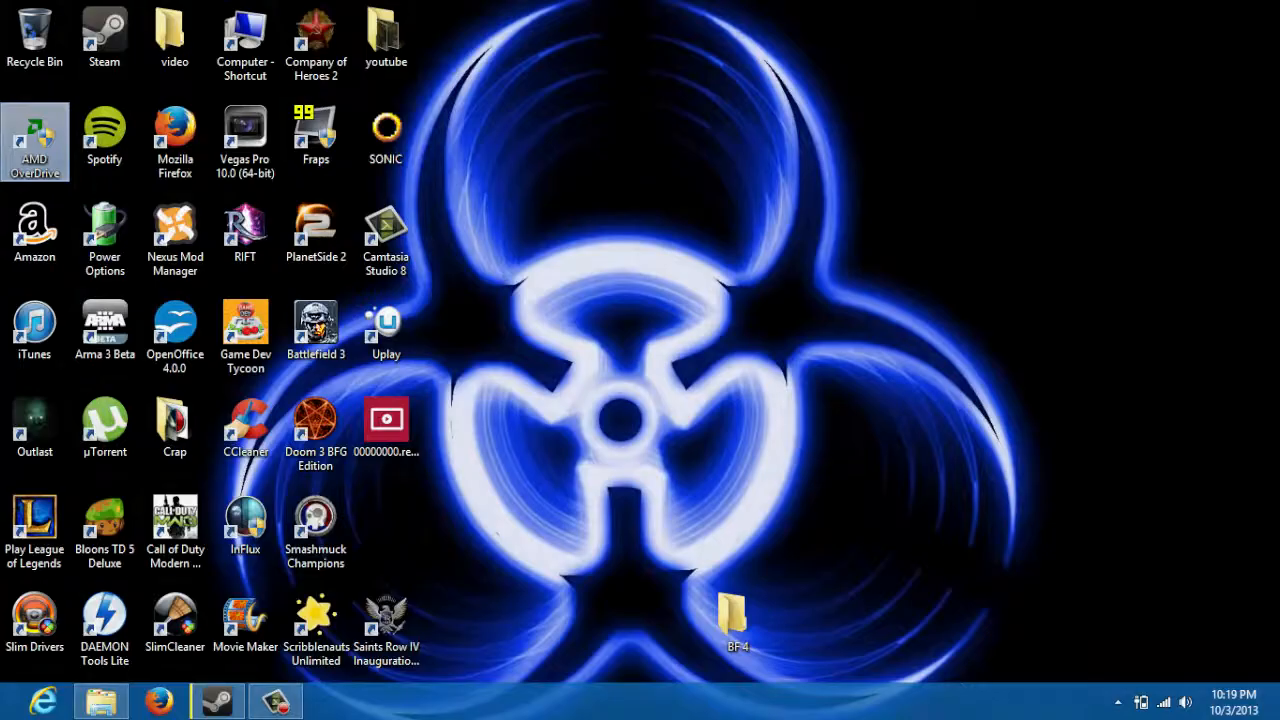
pyautogui.doubleClick(36, 140)
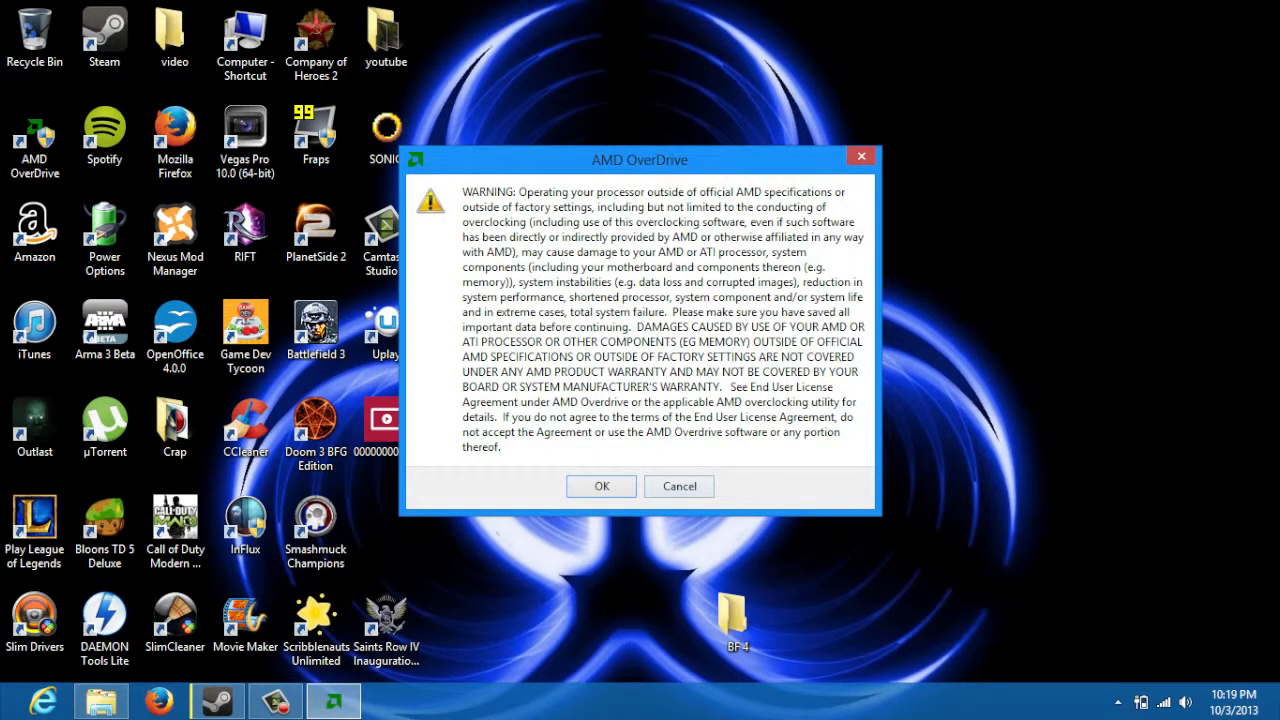
pyautogui.click(600, 486)
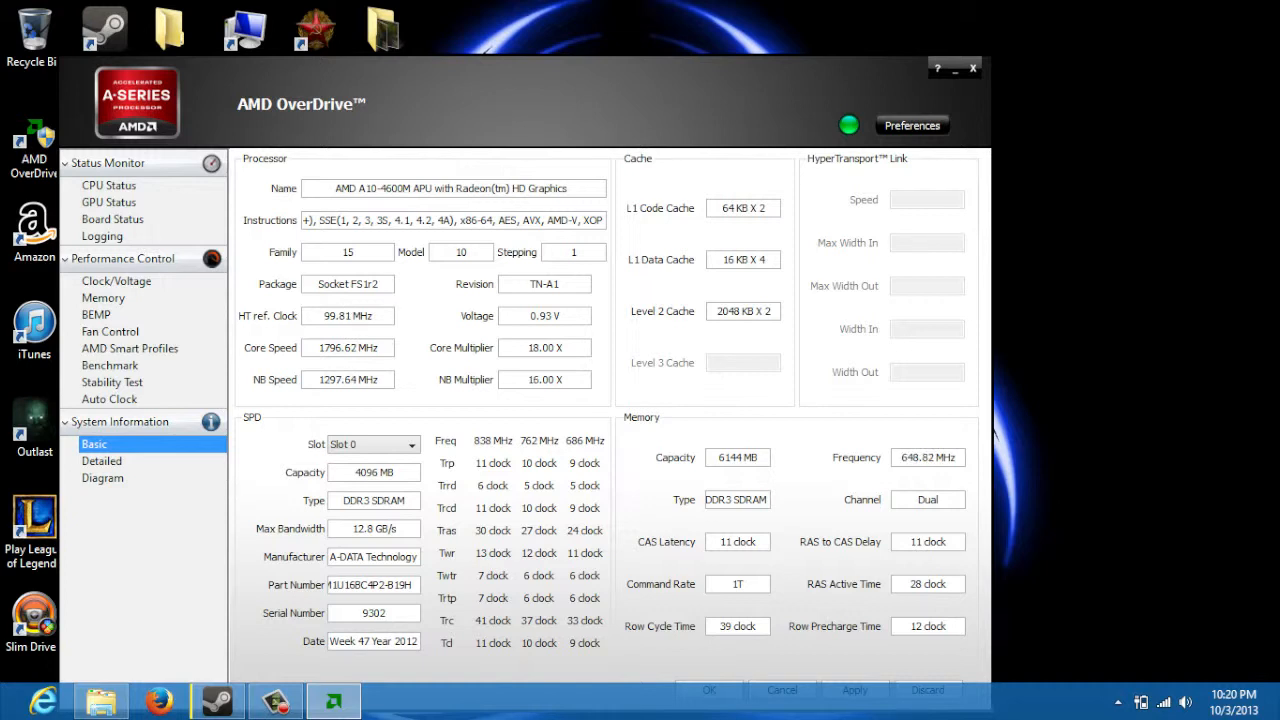
# Go to Clock/Voltage under Performance Control to show core speeds, GPU clock and voltages.
pyautogui.click(108, 200)
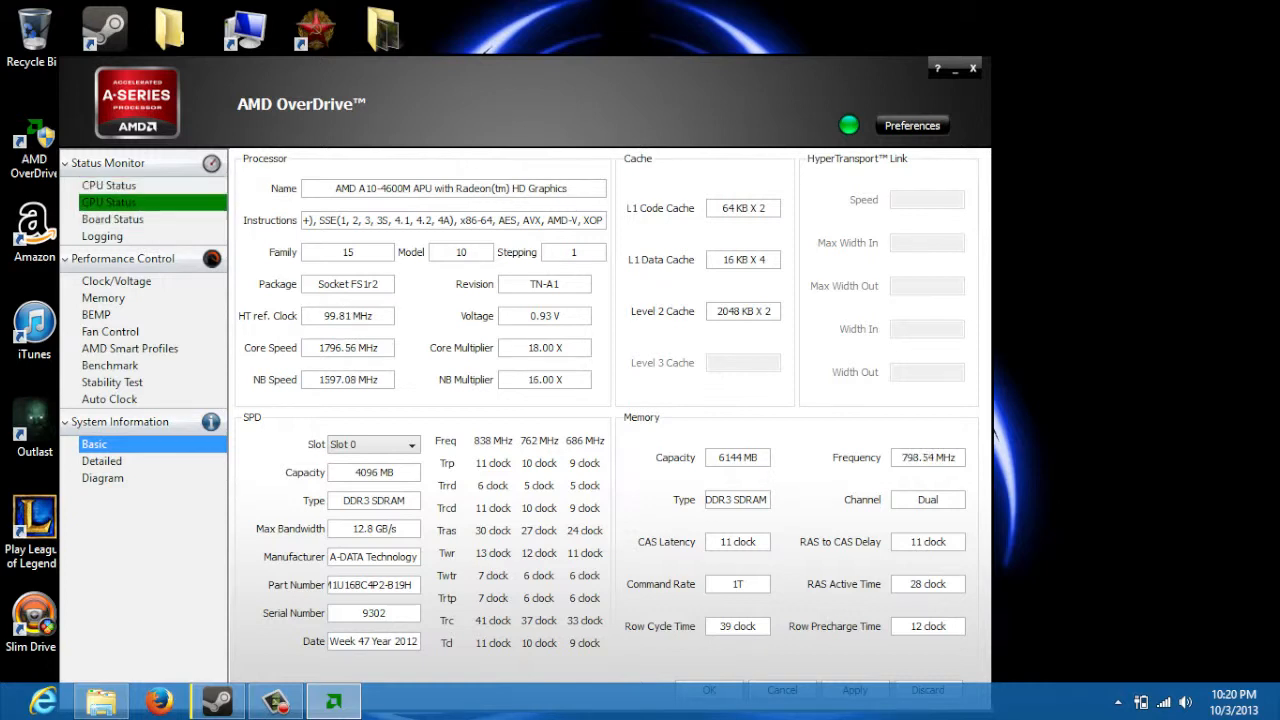
pyautogui.click(116, 280)
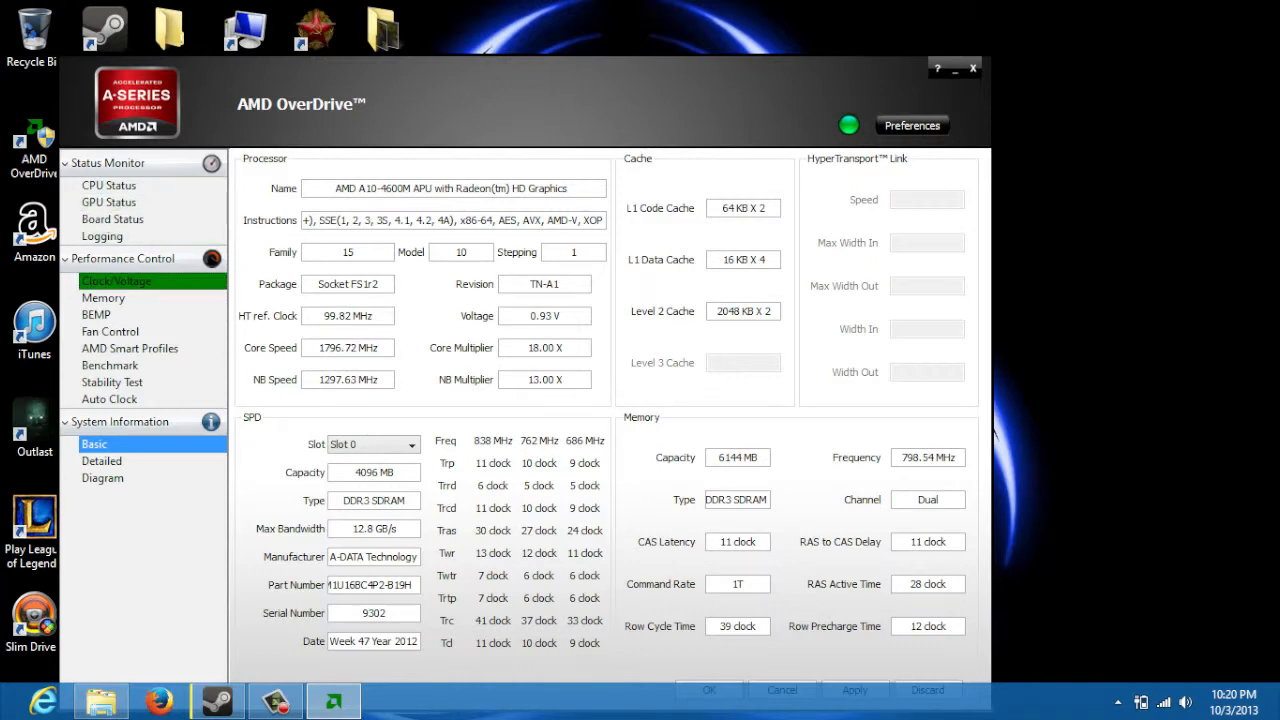
pyautogui.click(116, 280)
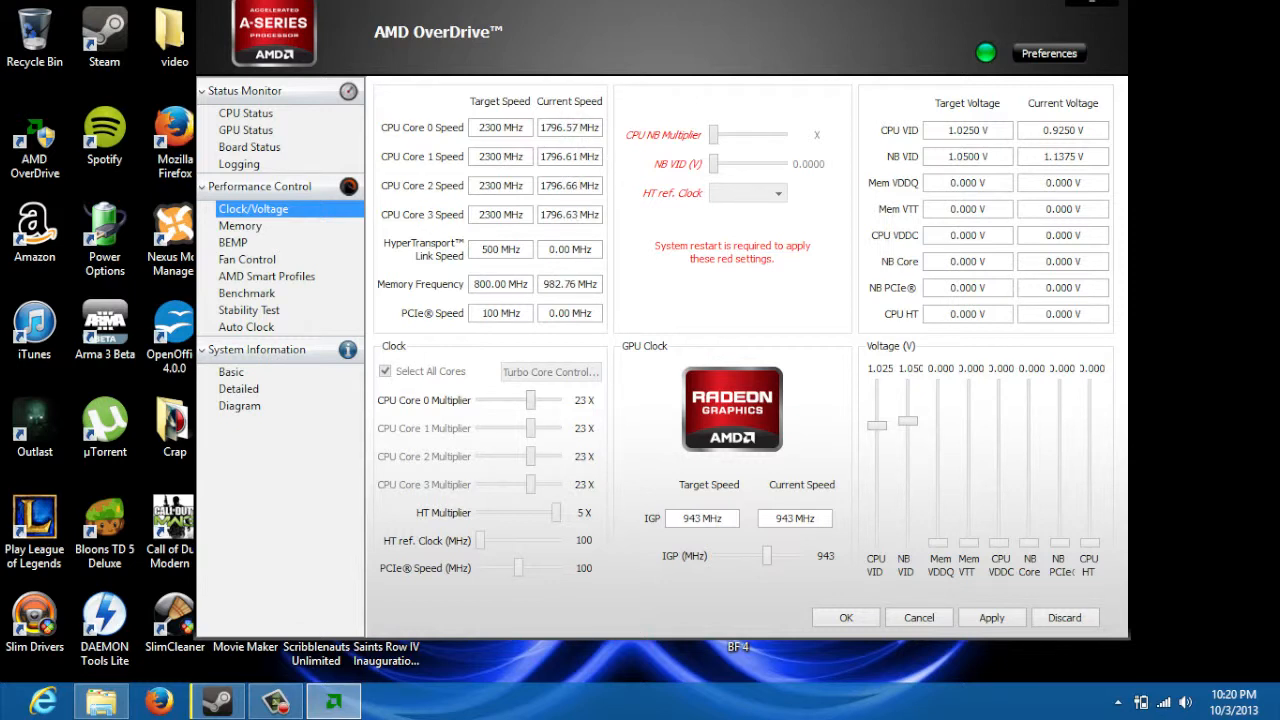
# Set the IGP clock slider to 955 MHz (overshooting to 1205 first) and apply it.
pyautogui.moveTo(768, 556); pyautogui.dragTo(790, 556)
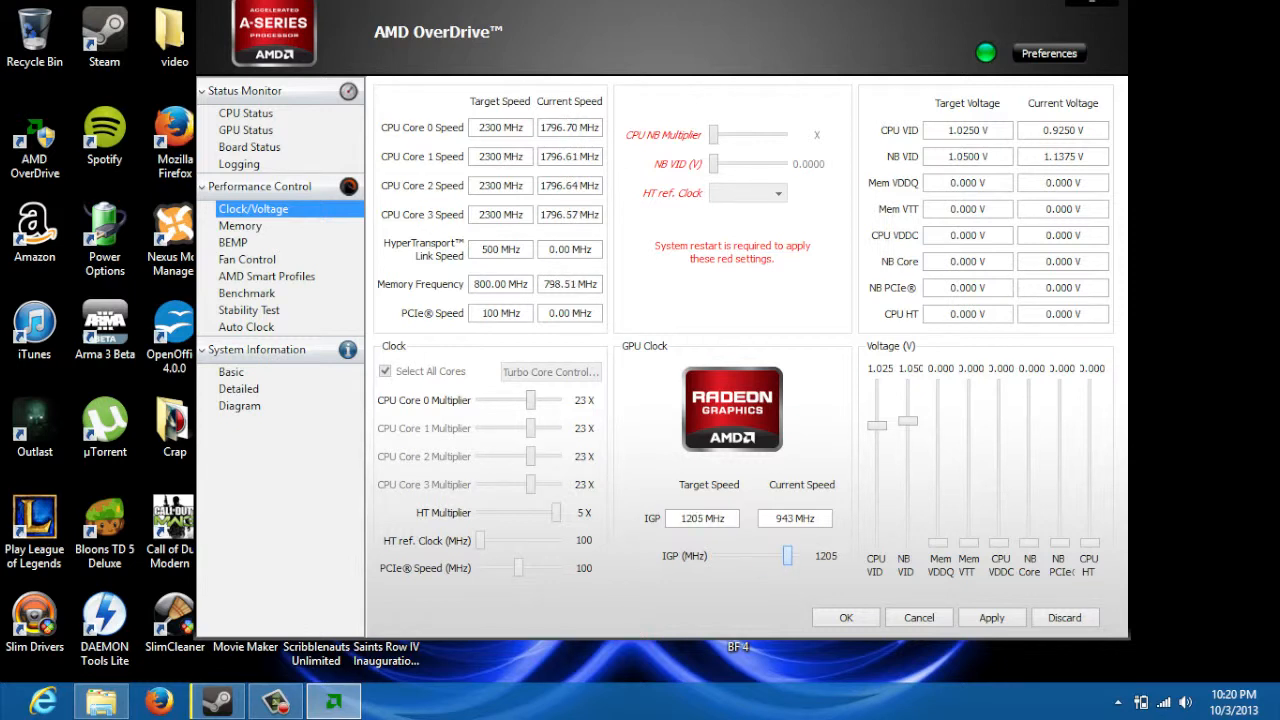
pyautogui.moveTo(788, 556); pyautogui.dragTo(772, 556)
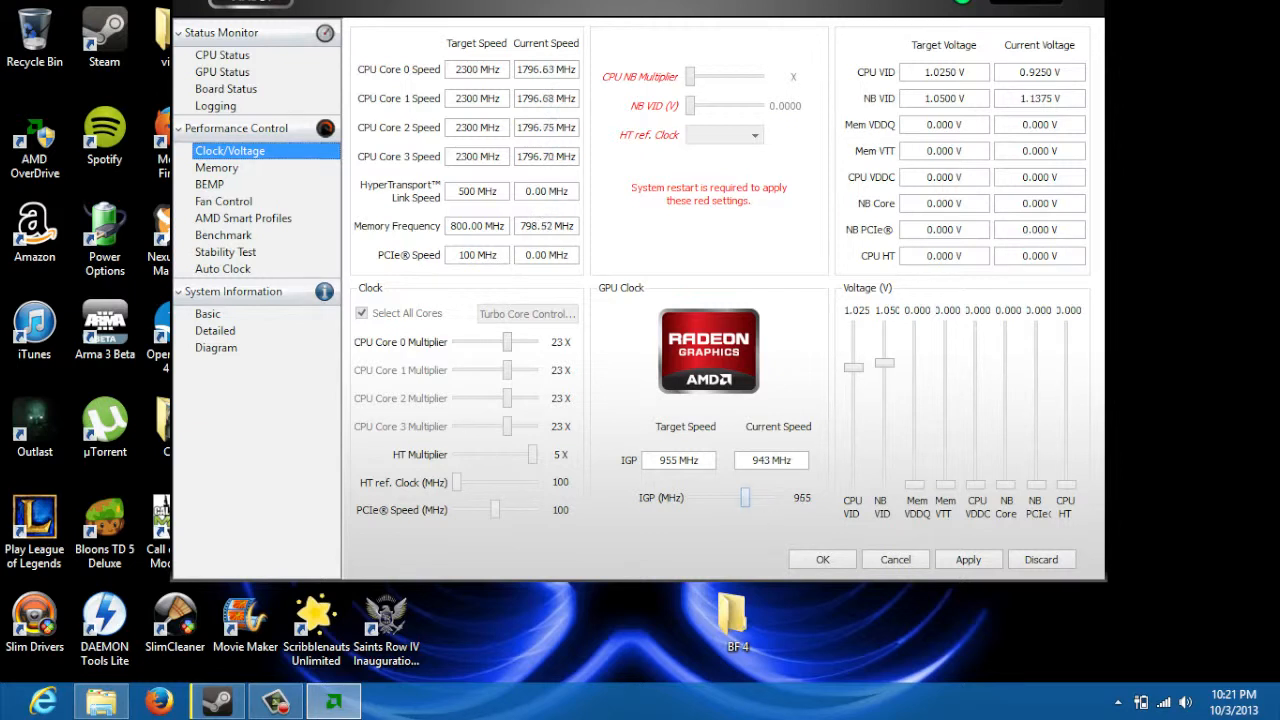
pyautogui.moveTo(746, 496); pyautogui.dragTo(750, 496)
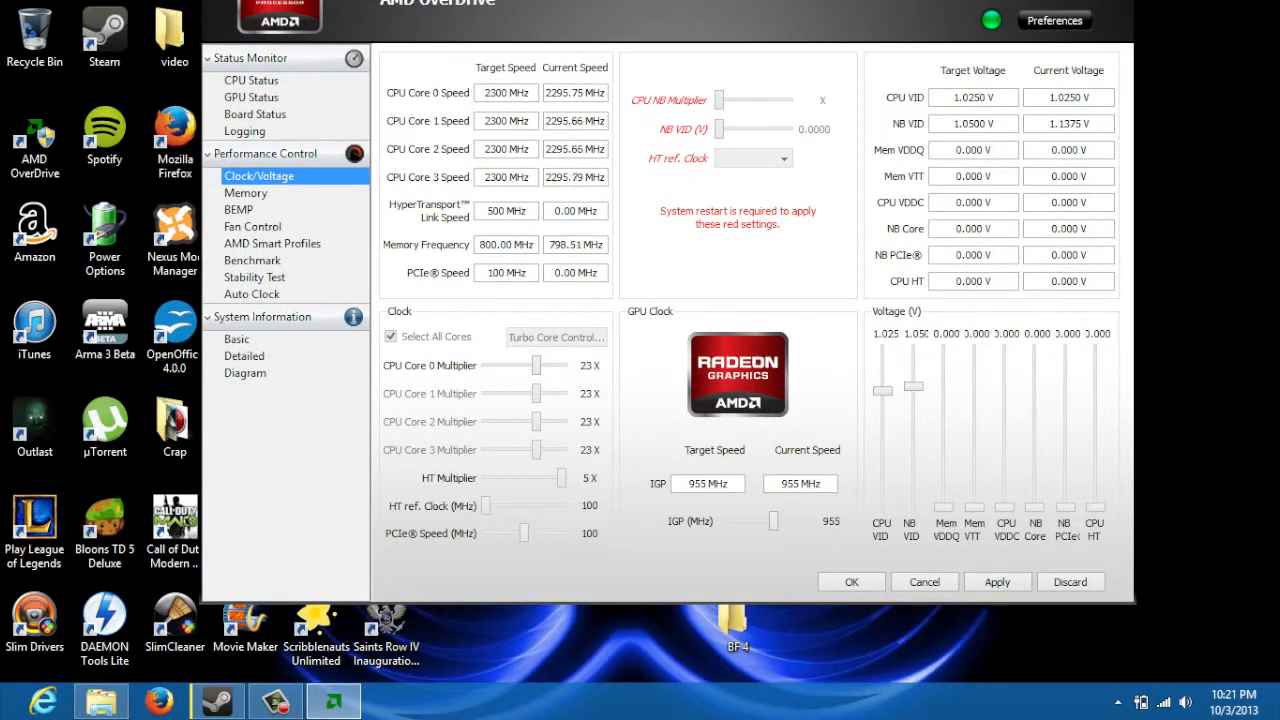
pyautogui.moveTo(252, 260)
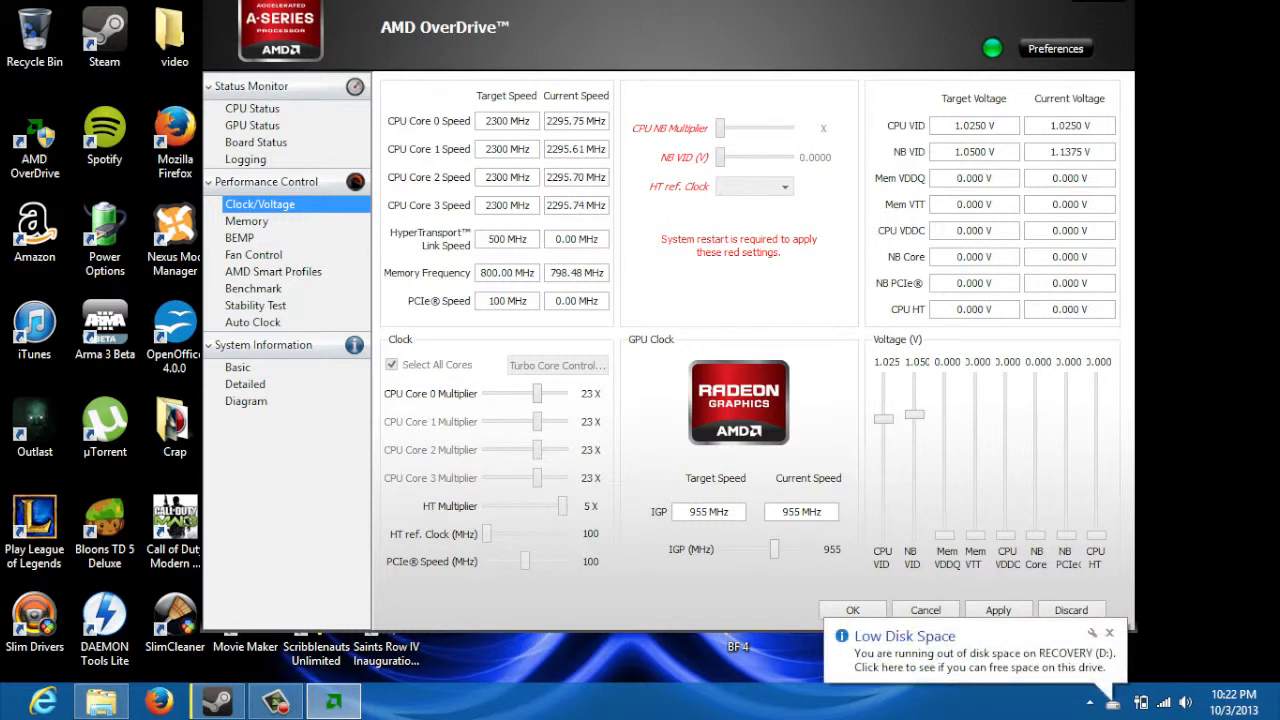
# Dismiss the Low Disk Space notification, keeping IGP at 955 MHz.
pyautogui.click(1108, 632)
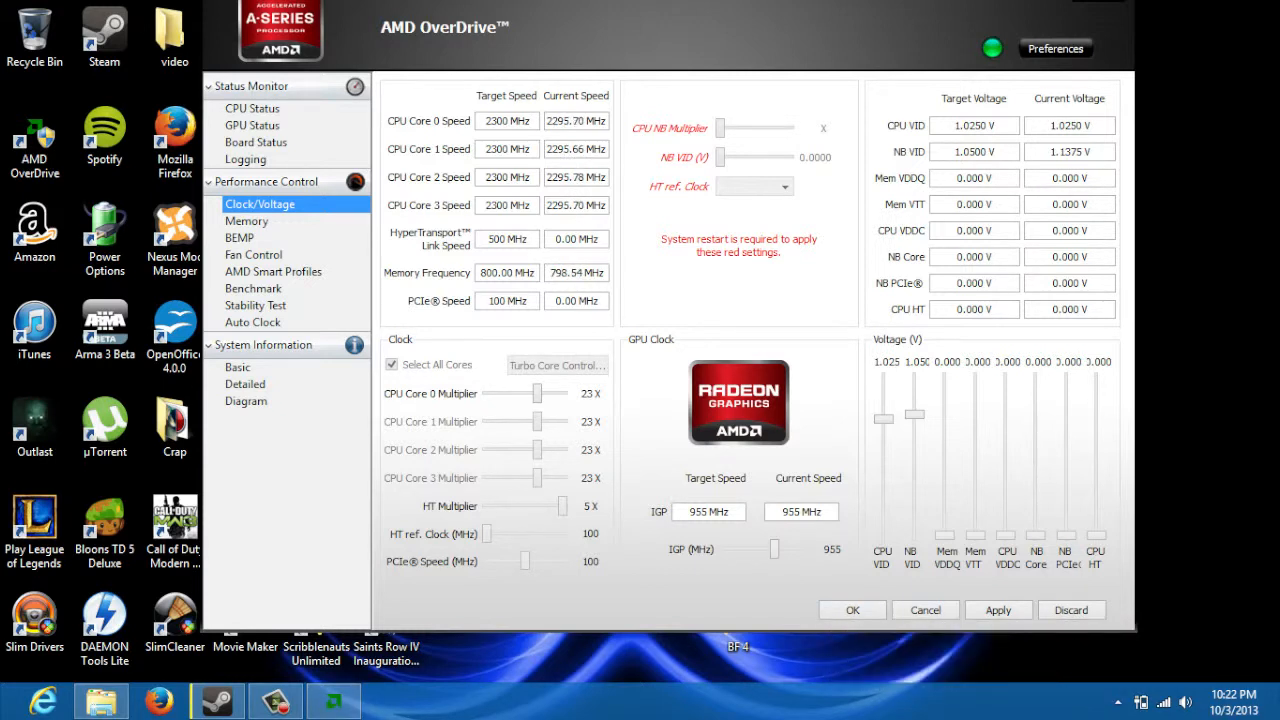